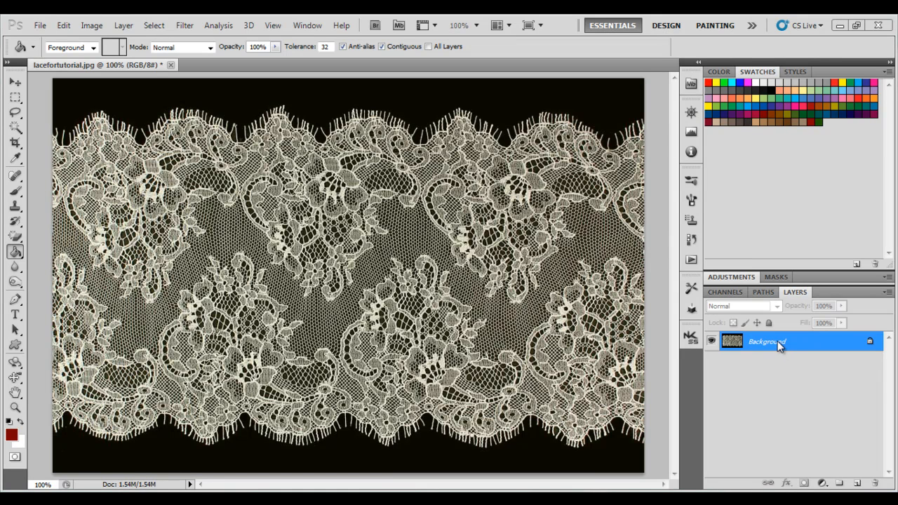
pyautogui.moveTo(772, 343)
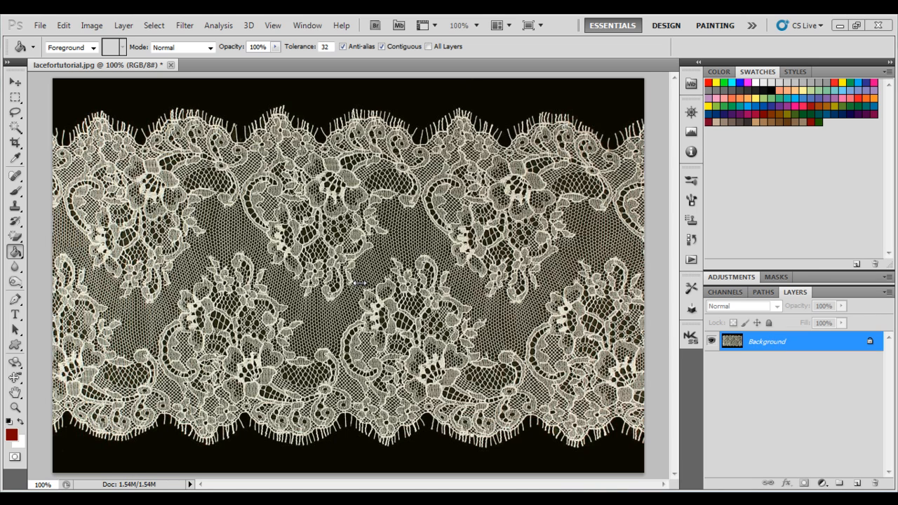
pyautogui.moveTo(234, 115)
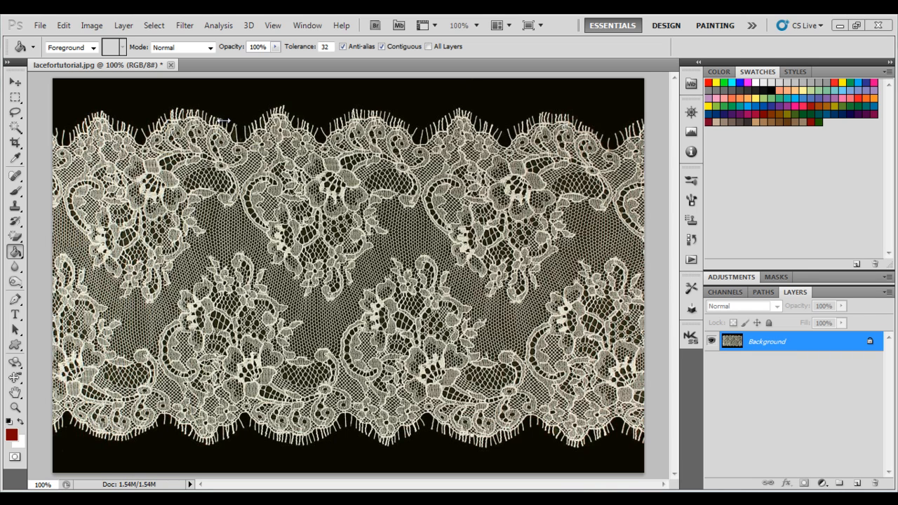
pyautogui.moveTo(225, 119)
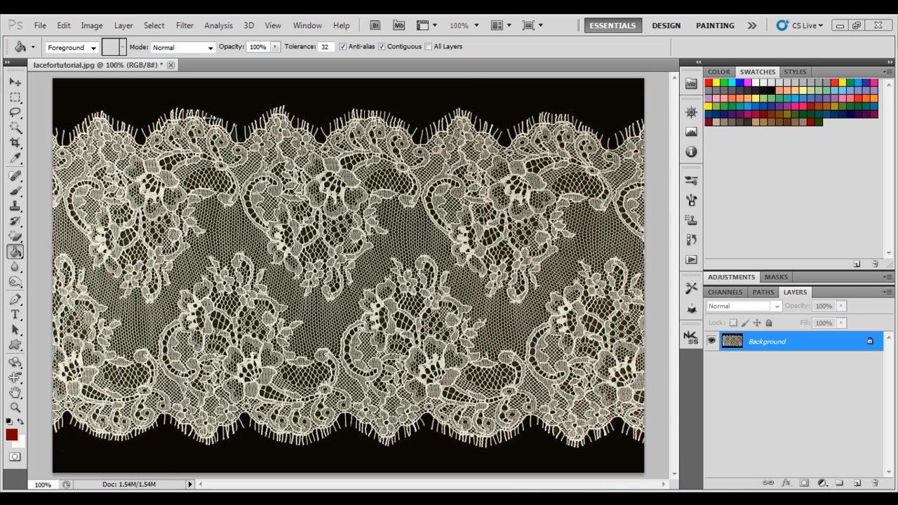
pyautogui.moveTo(233, 117)
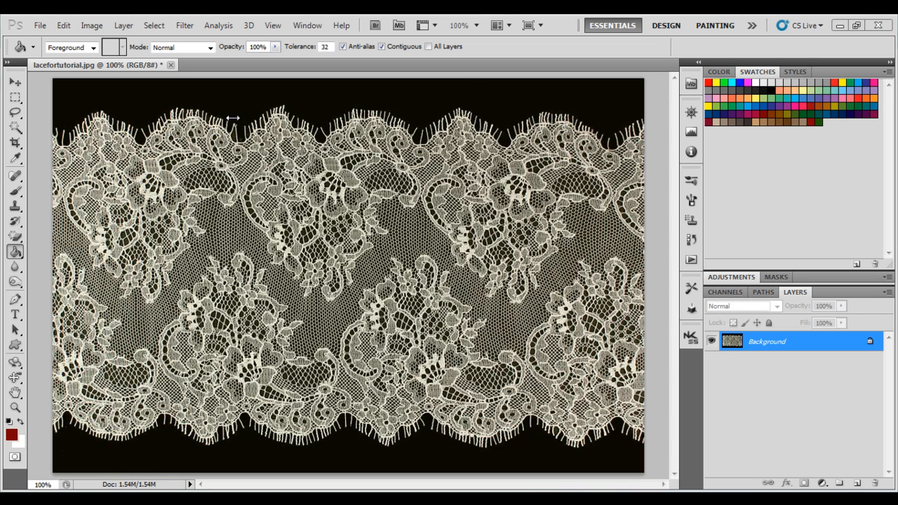
pyautogui.moveTo(232, 118)
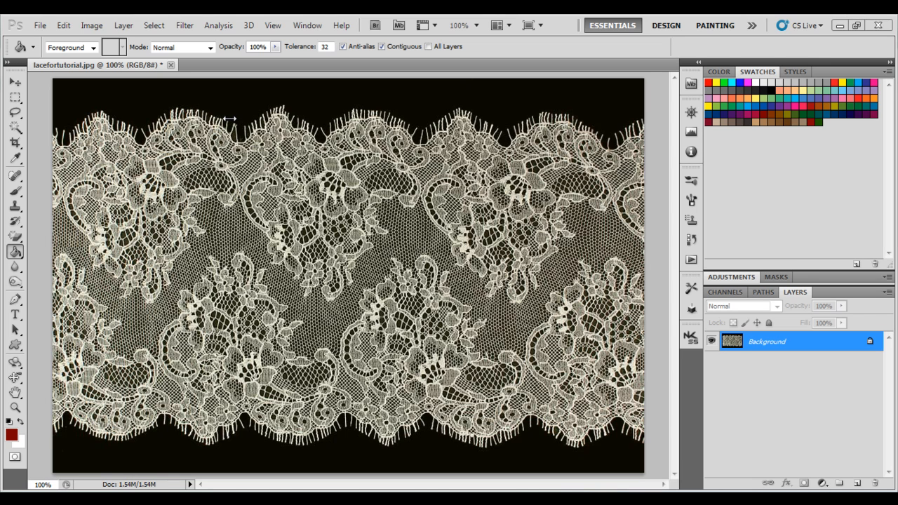
pyautogui.moveTo(254, 266)
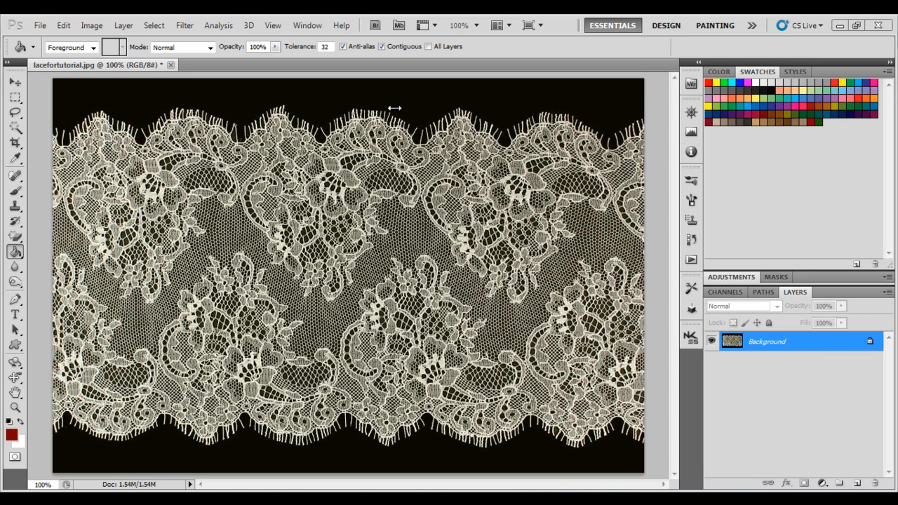
pyautogui.moveTo(394, 108)
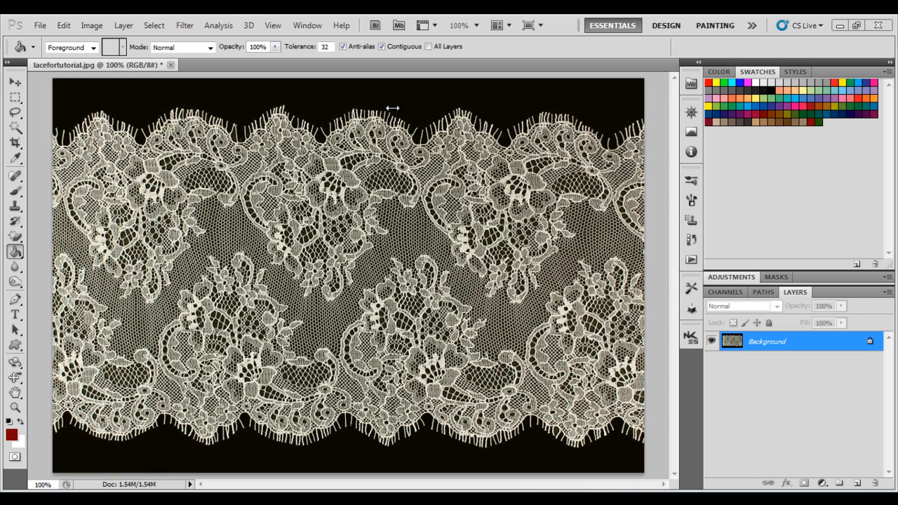
pyautogui.moveTo(680, 258)
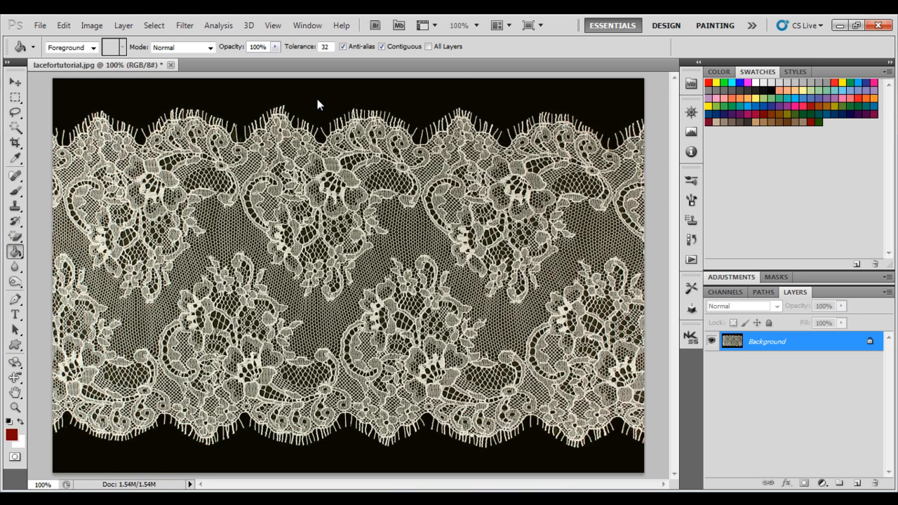
pyautogui.moveTo(258, 69)
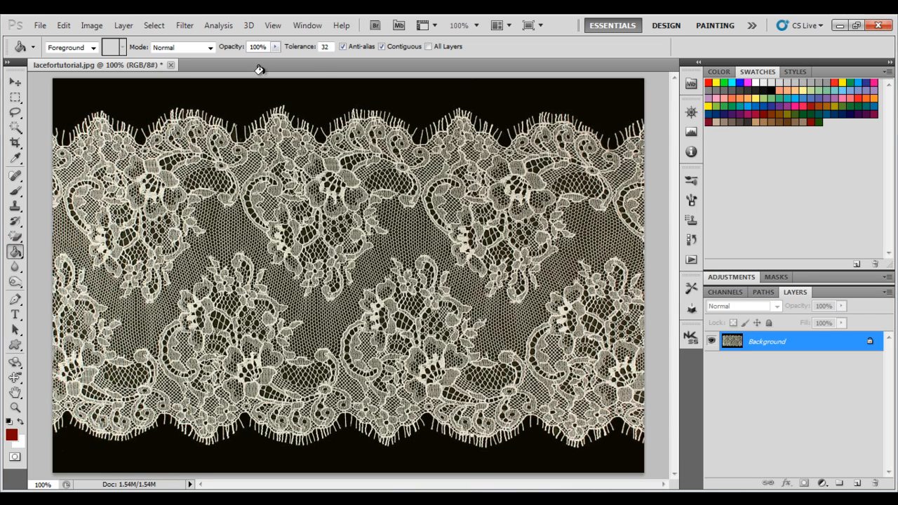
pyautogui.moveTo(414, 449)
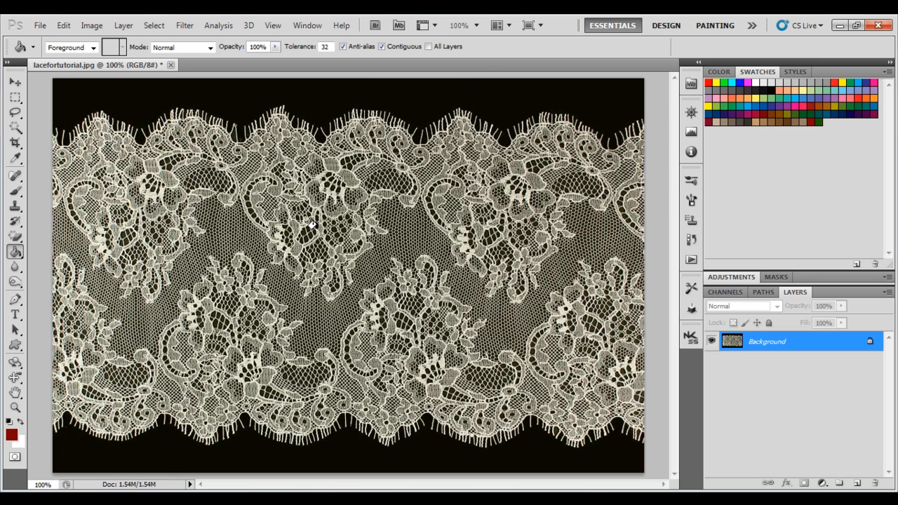
pyautogui.moveTo(487, 264)
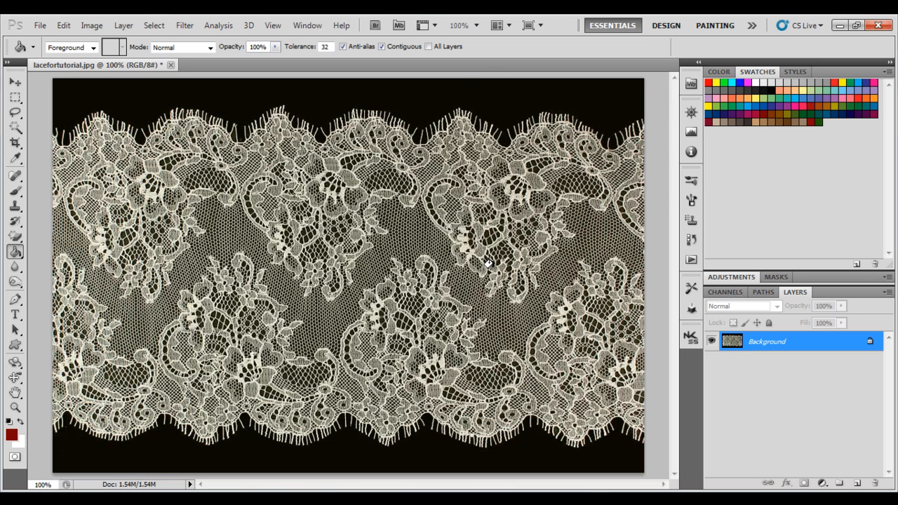
pyautogui.moveTo(281, 245)
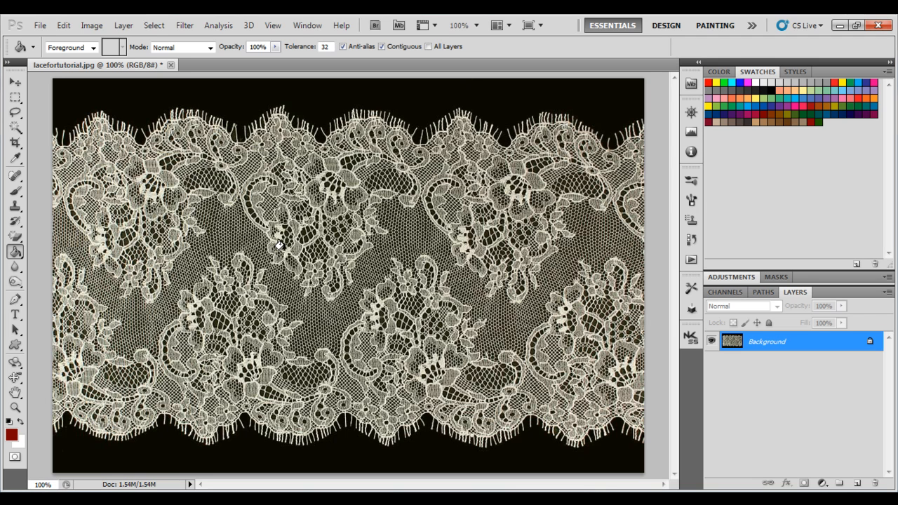
pyautogui.moveTo(195, 299)
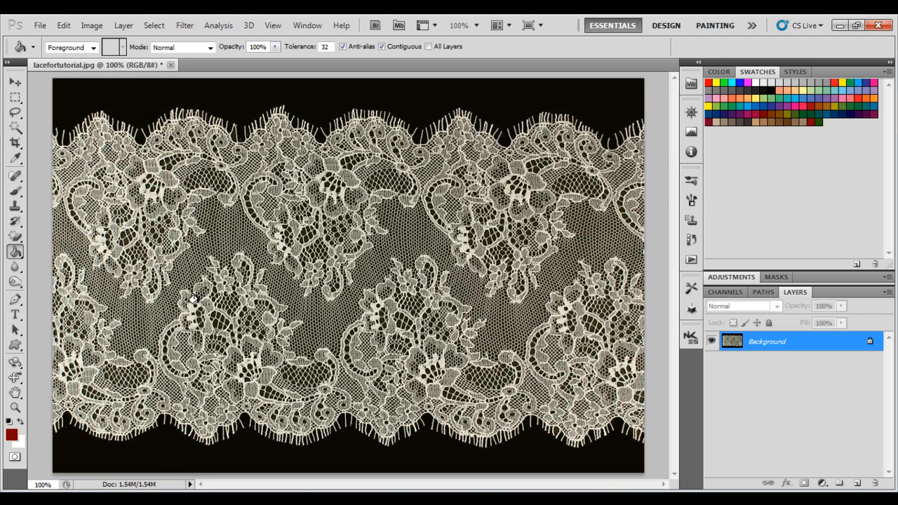
pyautogui.moveTo(118, 390)
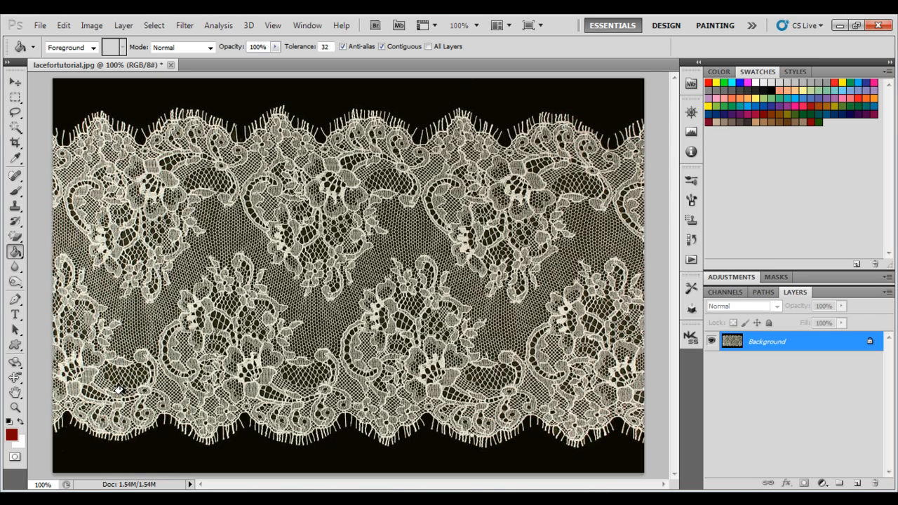
pyautogui.moveTo(175, 320)
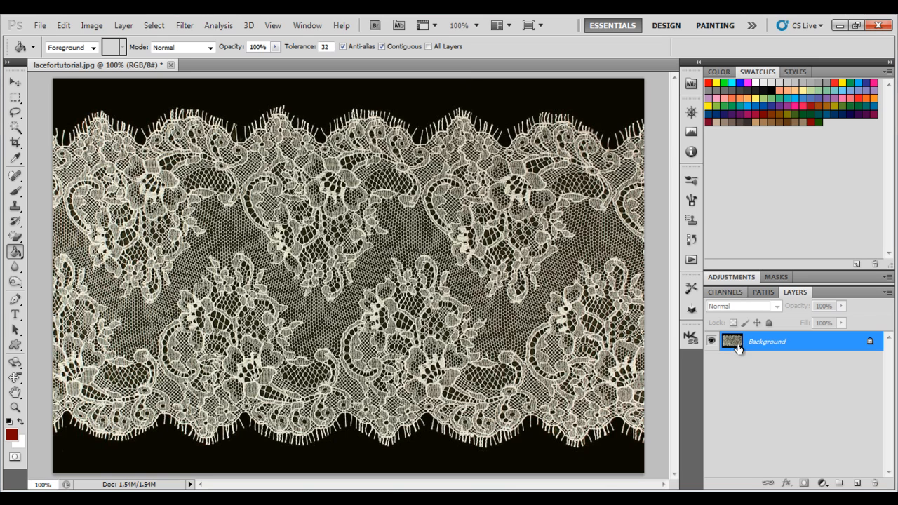
pyautogui.moveTo(400, 107)
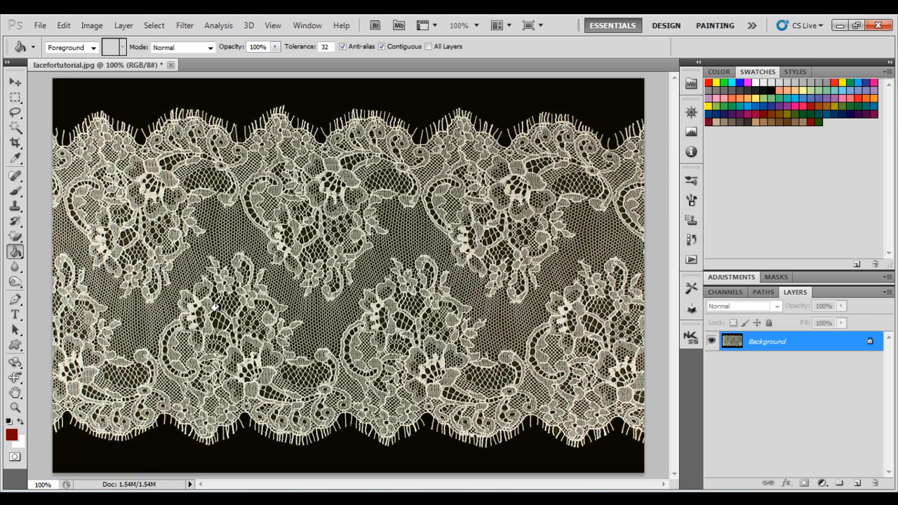
pyautogui.moveTo(228, 309)
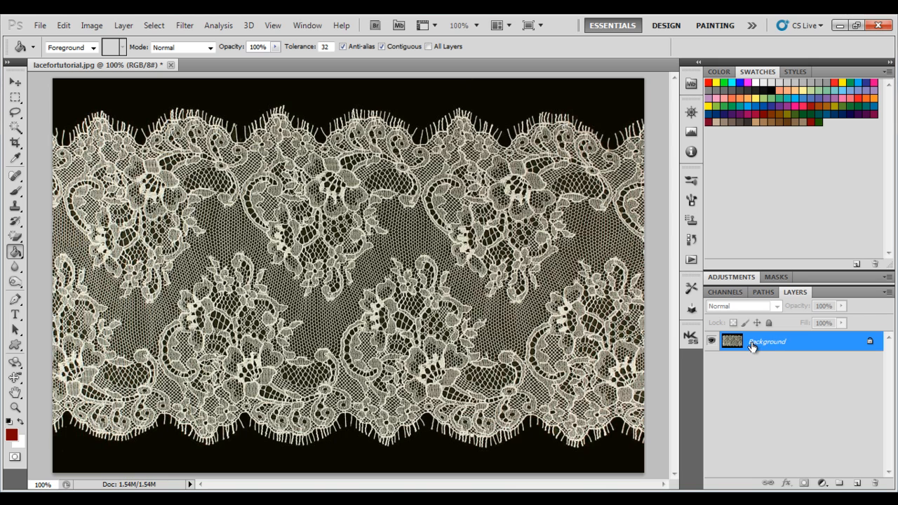
# Step: Convert the locked lace photo background into an editable layer named Layer 0
pyautogui.rightClick(772, 342)
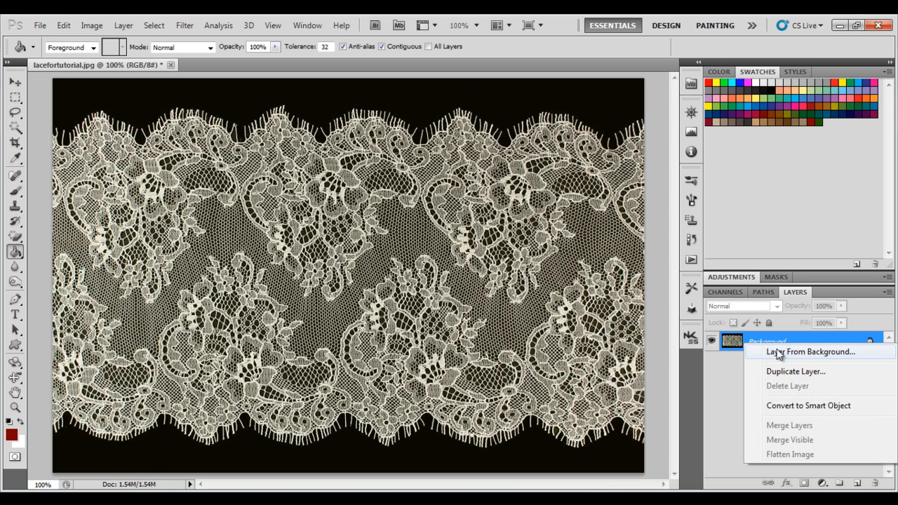
pyautogui.click(811, 352)
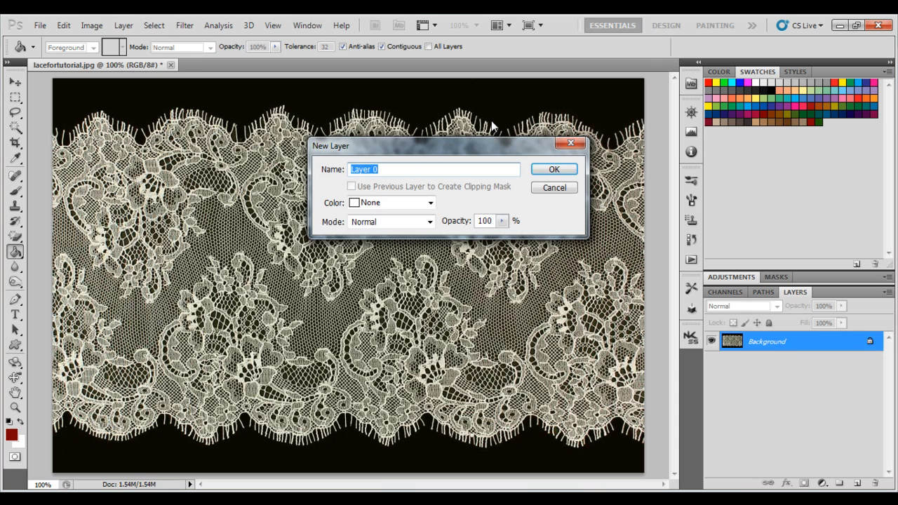
pyautogui.click(553, 168)
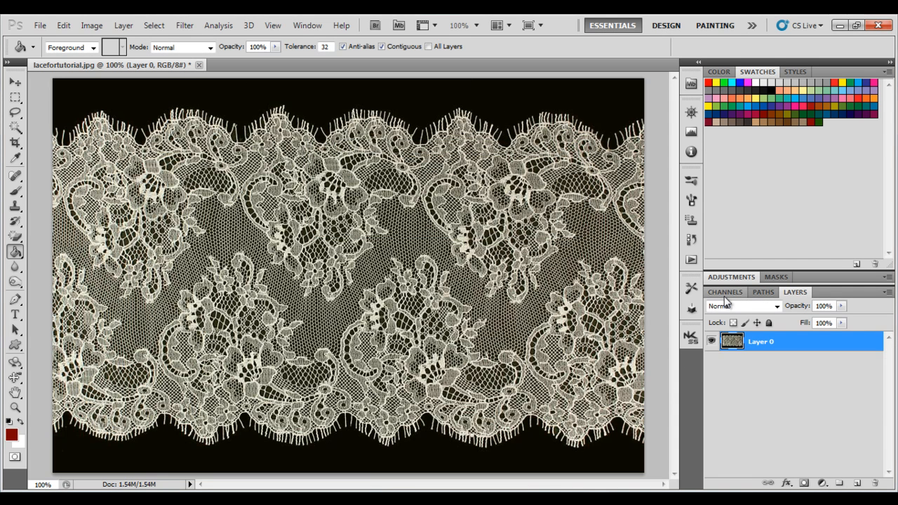
# Step: Compare the RGB, Red and Blue channels, then duplicate the Blue channel as Blue copy
pyautogui.click(725, 292)
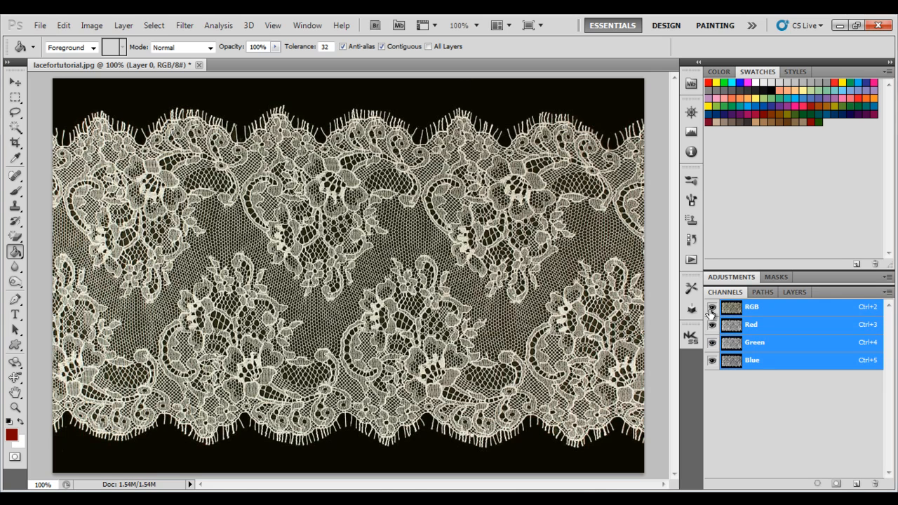
pyautogui.click(712, 307)
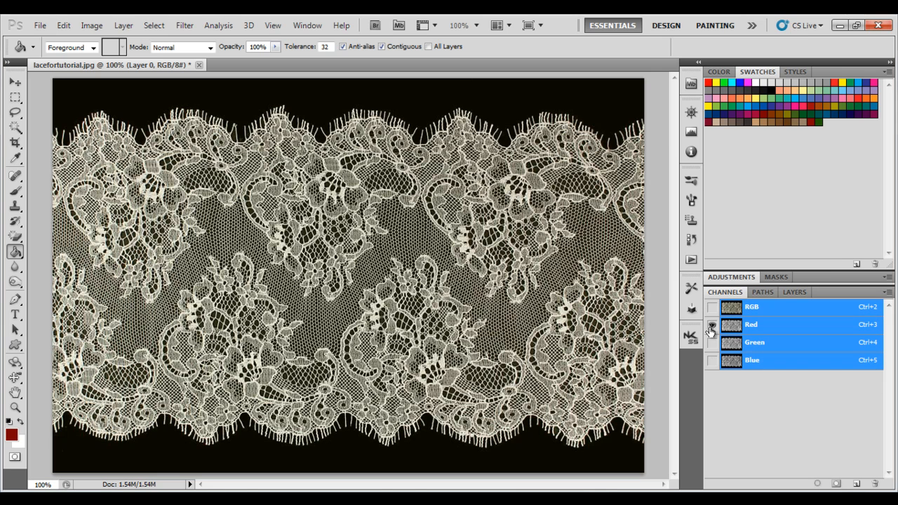
pyautogui.click(712, 324)
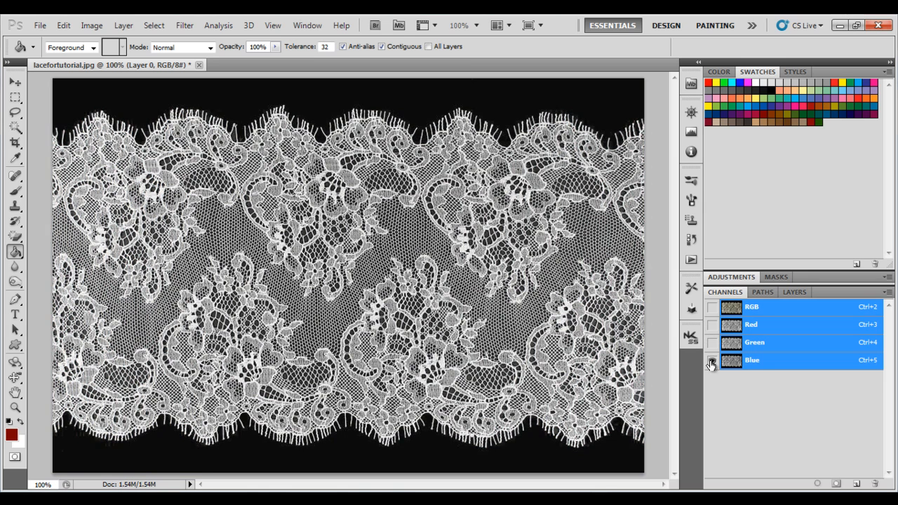
pyautogui.click(712, 343)
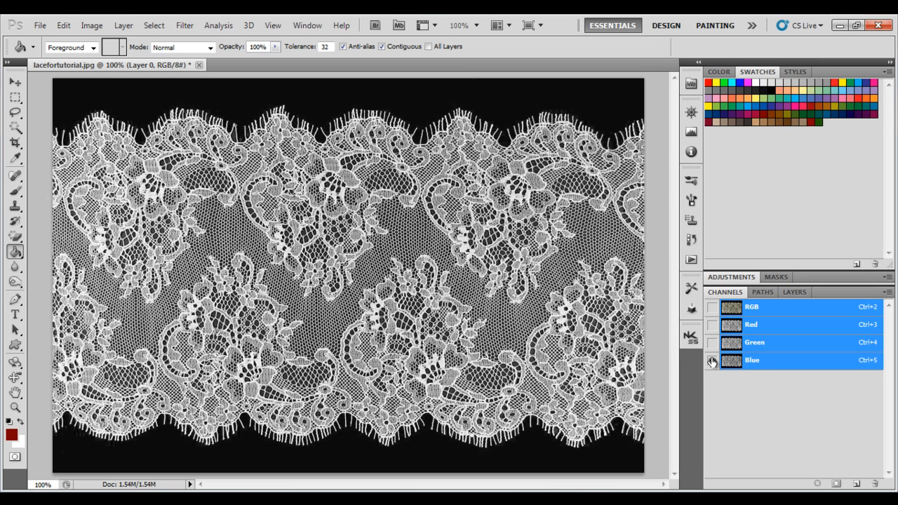
pyautogui.click(751, 360)
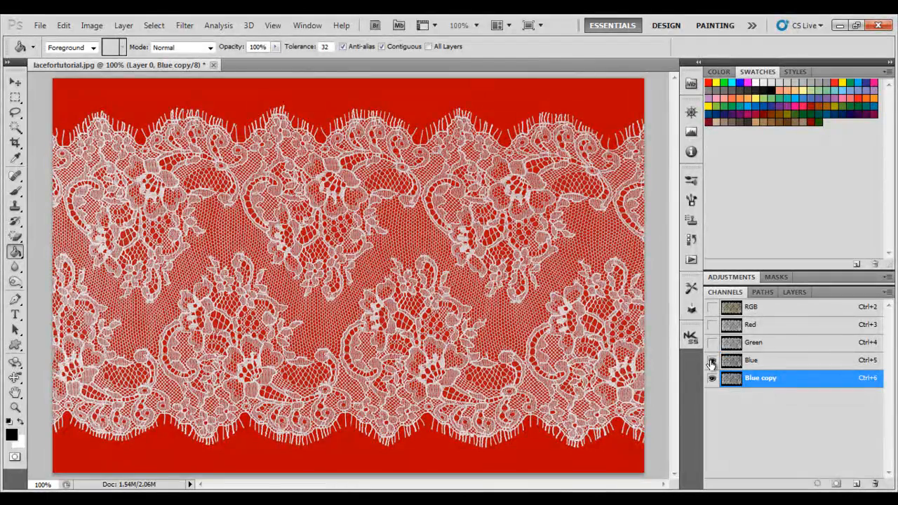
# Step: Hide the Blue channel so only Blue copy shows, and bring up Image Adjustments
pyautogui.click(711, 360)
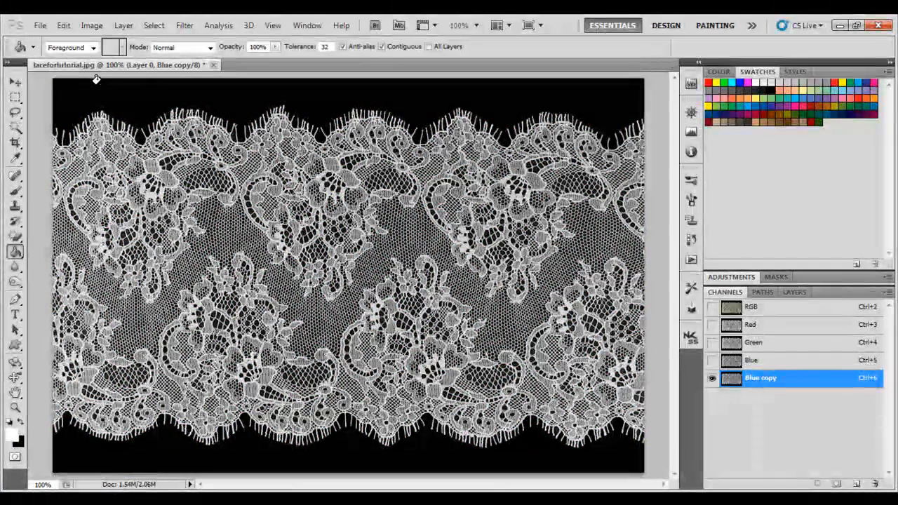
pyautogui.click(91, 26)
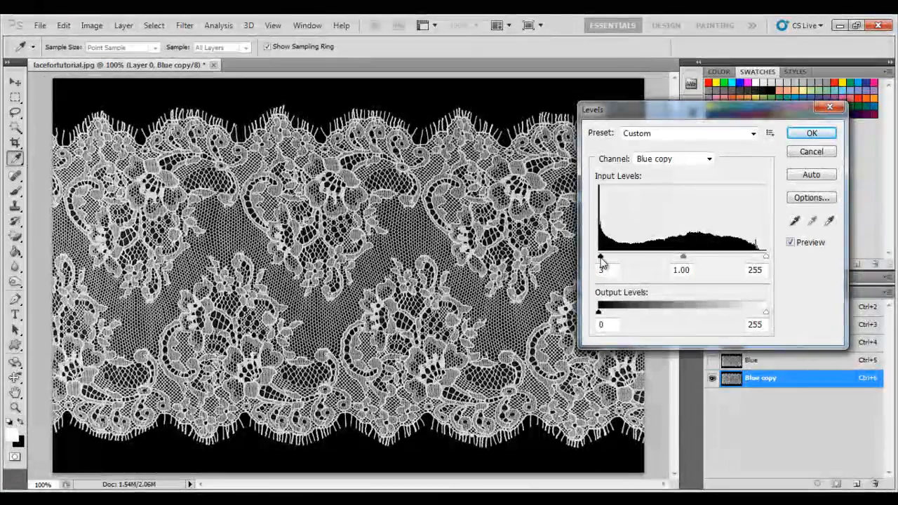
# Step: Apply Levels to Blue copy with black input 34 and white input 199
pyautogui.moveTo(600, 256); pyautogui.dragTo(614, 256)
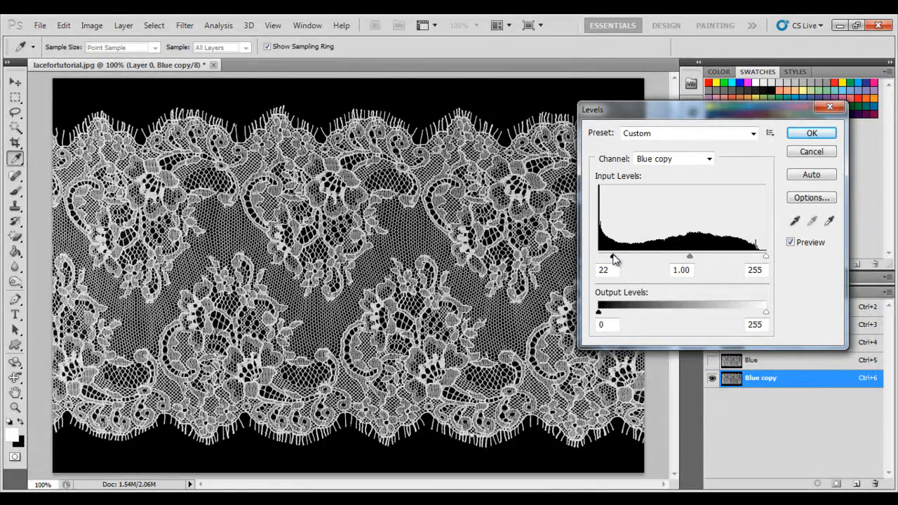
pyautogui.moveTo(612, 256); pyautogui.dragTo(623, 256)
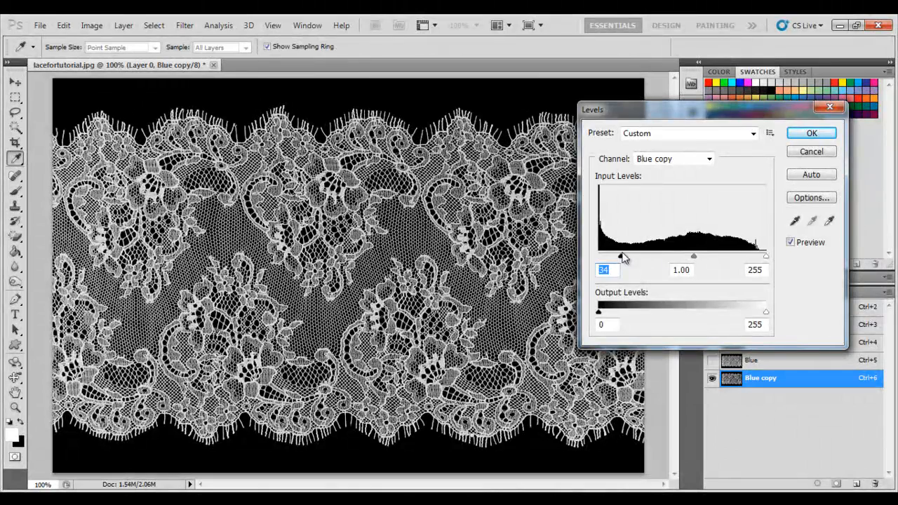
pyautogui.moveTo(771, 263)
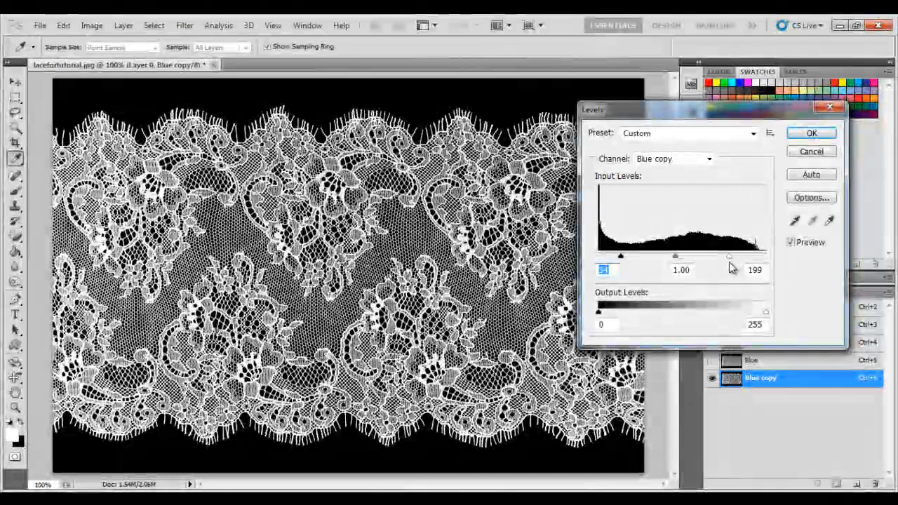
pyautogui.click(755, 269)
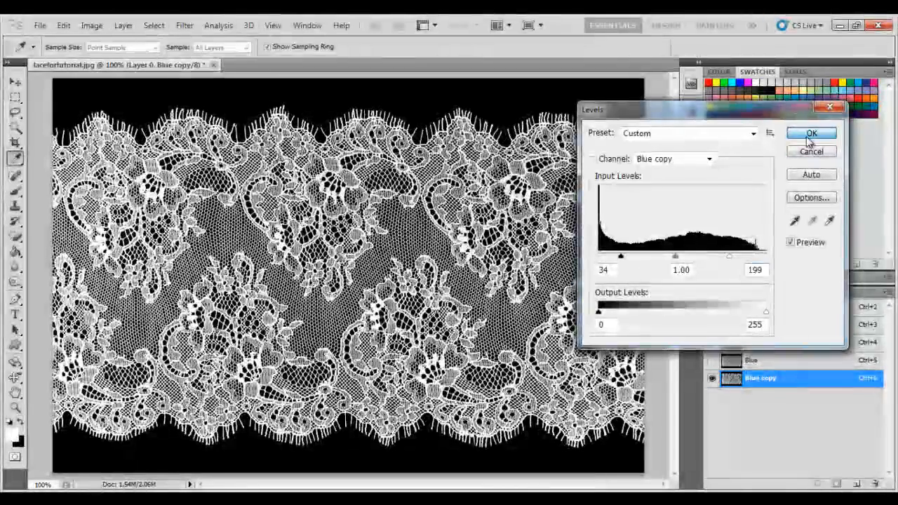
pyautogui.click(811, 134)
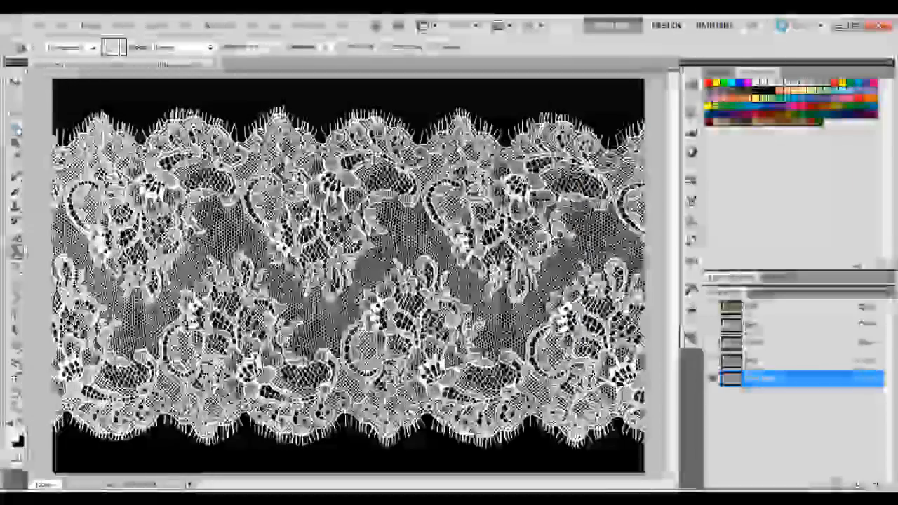
# Step: Load the Blue copy channel's bright lace as a selection
pyautogui.click(16, 127)
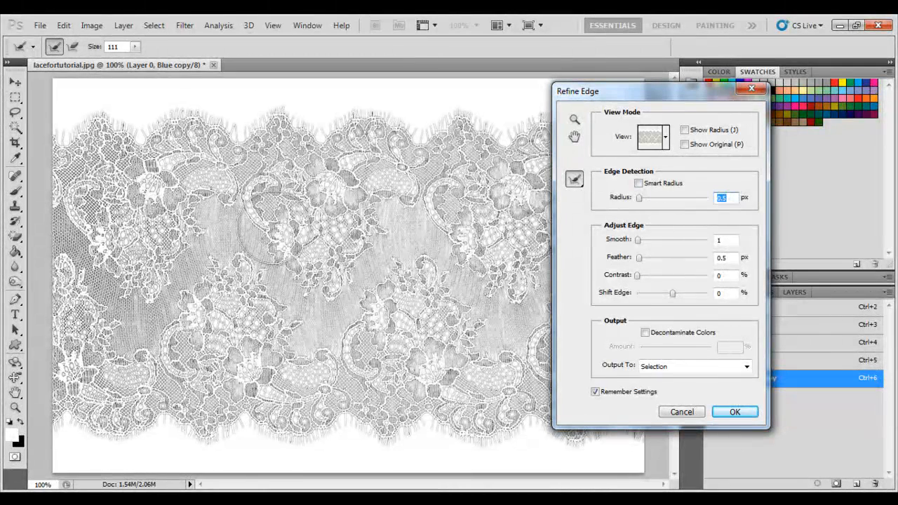
pyautogui.moveTo(369, 239)
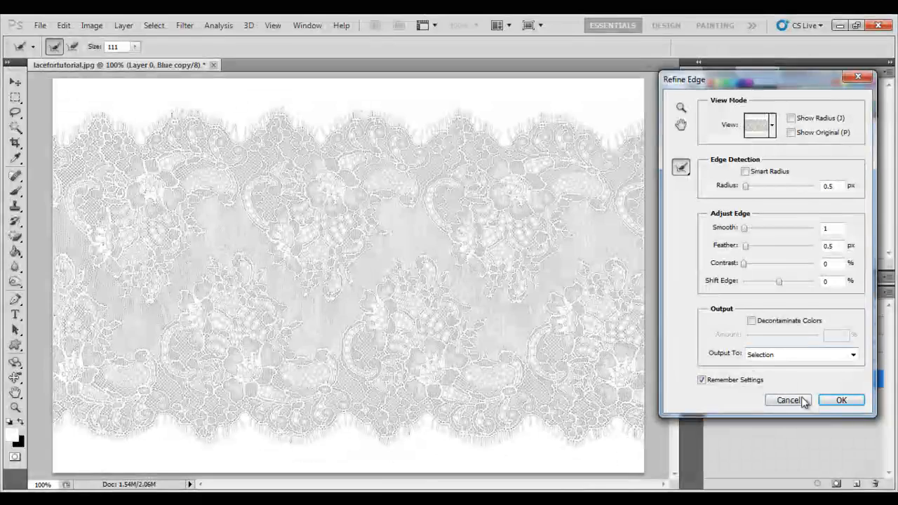
pyautogui.click(842, 400)
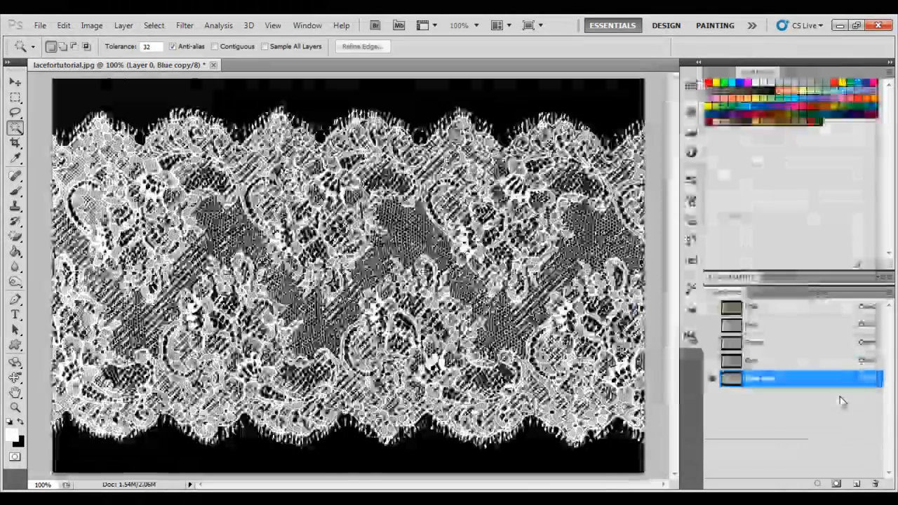